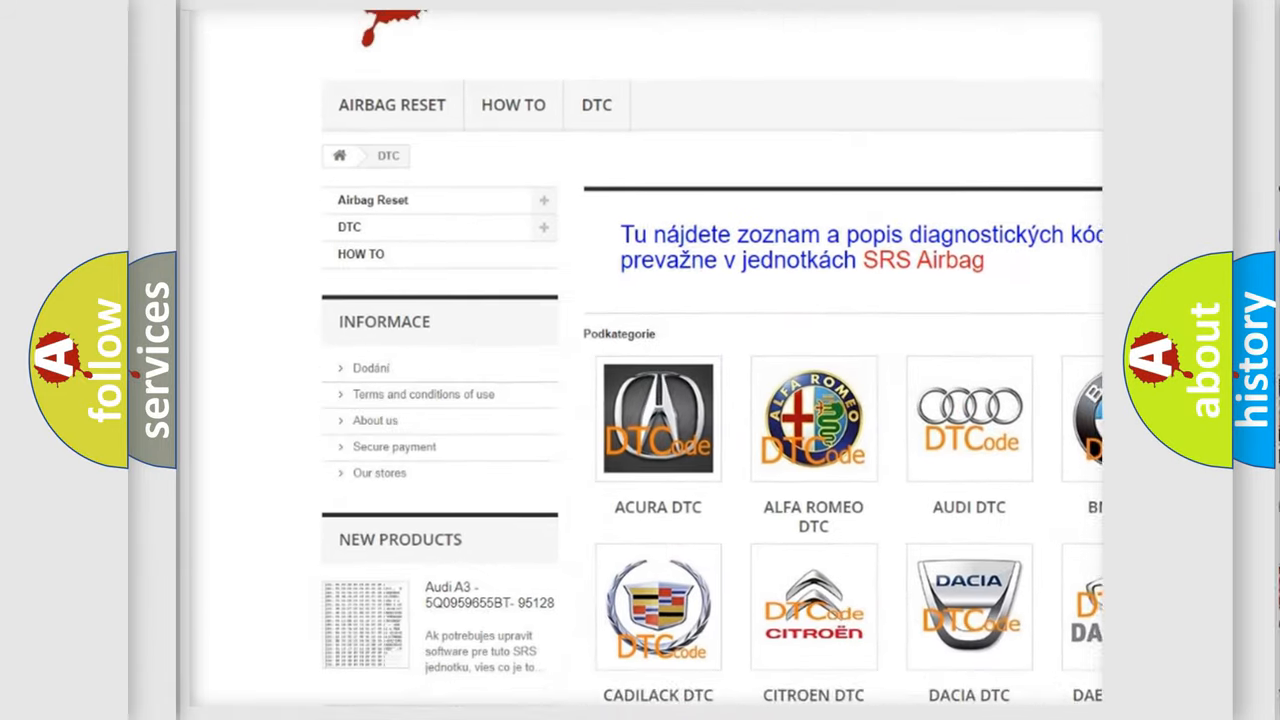
# Step: Scroll the DTC brand catalogue page to reach the Hyundai code list
pyautogui.scroll(-3)
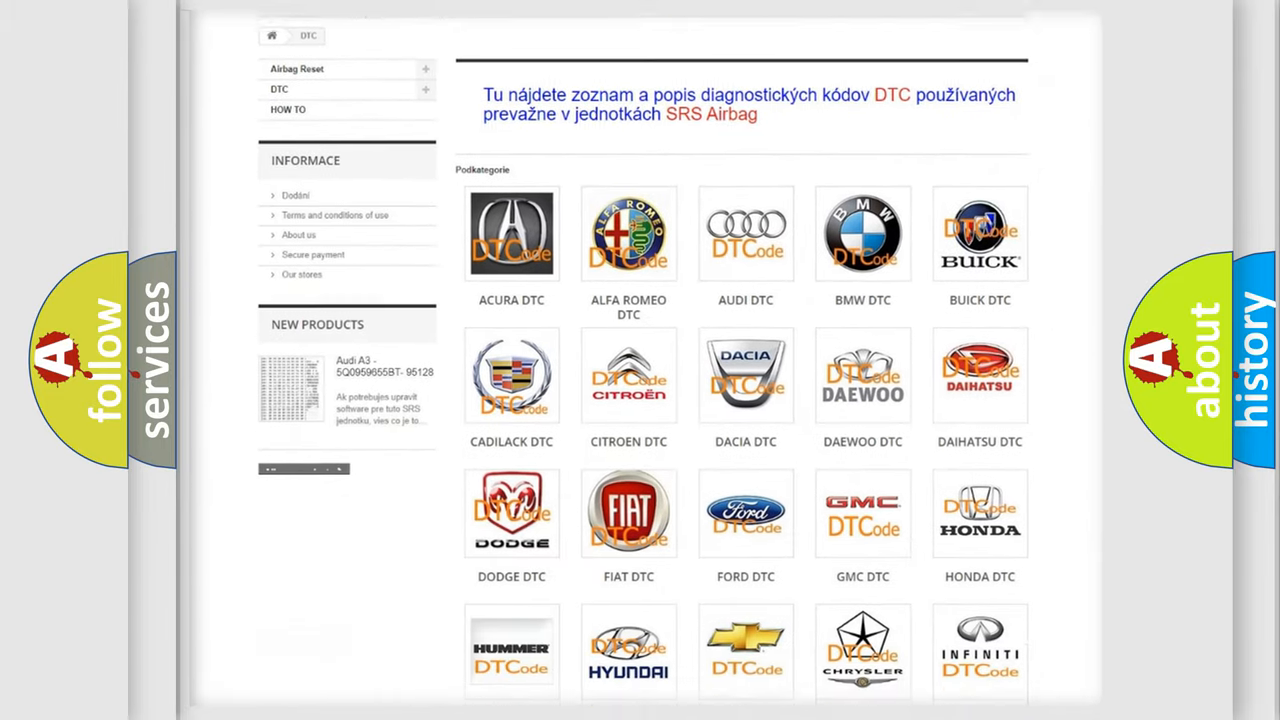
pyautogui.scroll(-3)
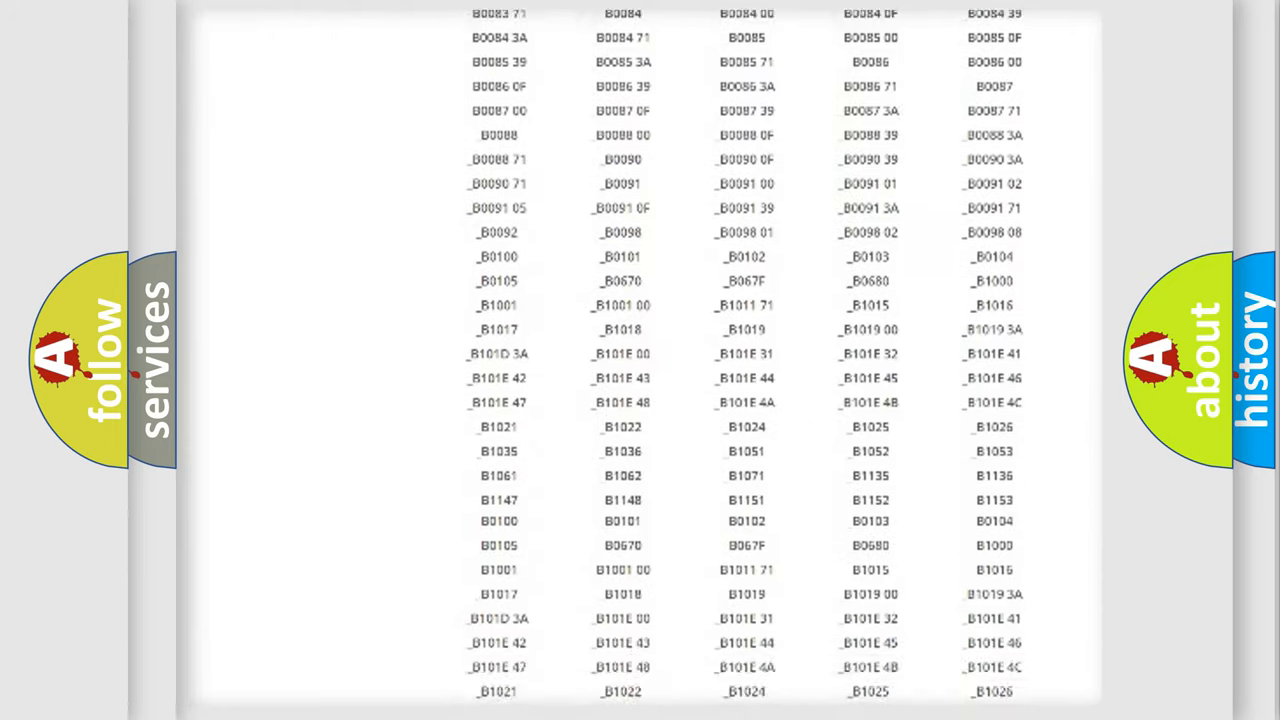
pyautogui.scroll(3)
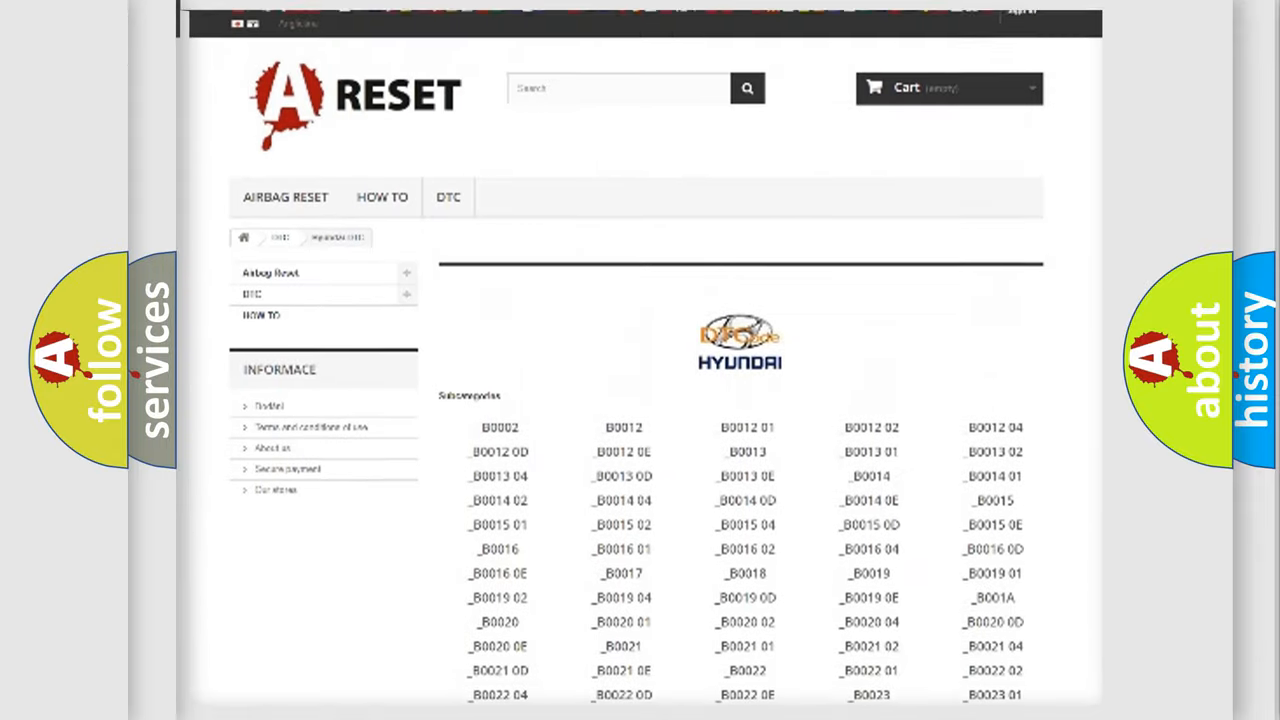
pyautogui.scroll(3)
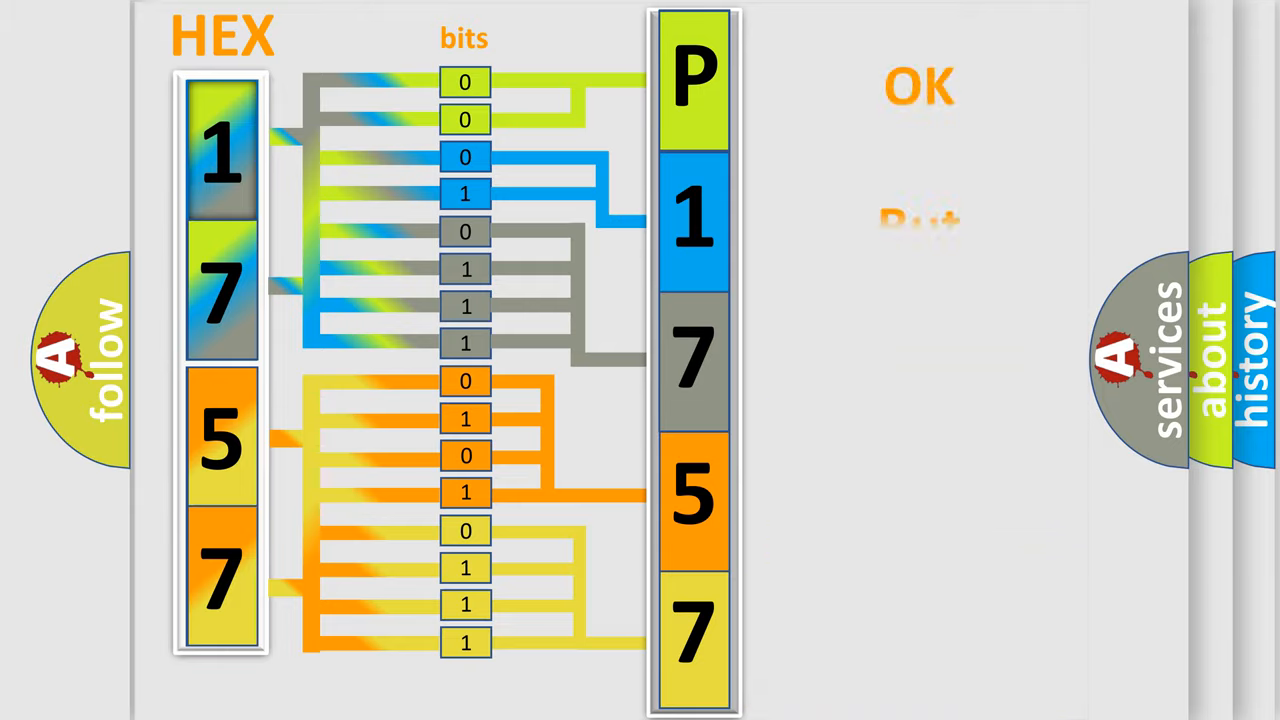
# Step: Advance to the HEX-to-bits diagram mapping 1757 to P1757
pyautogui.click(918, 88)
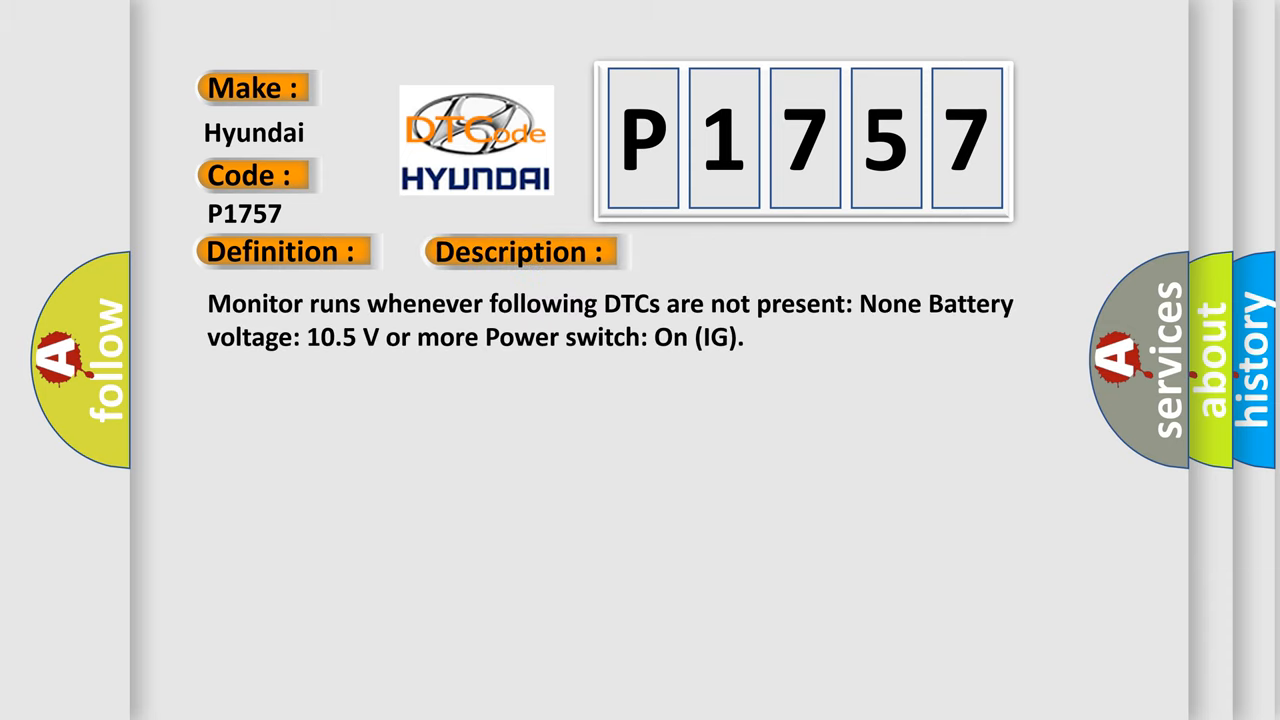